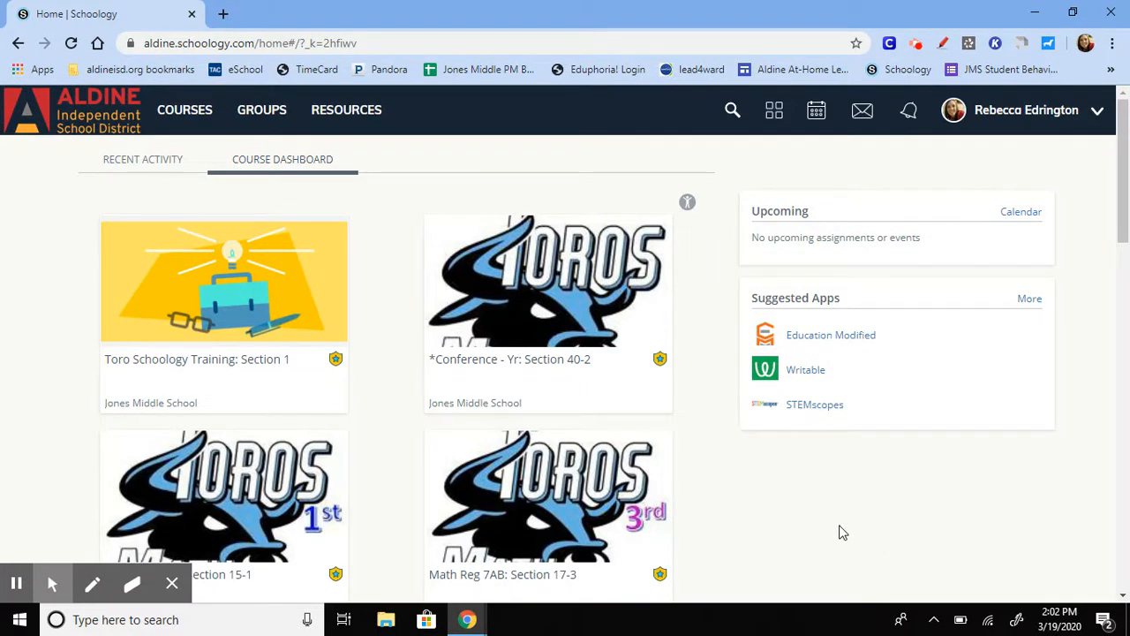
mouse_move(790, 485)
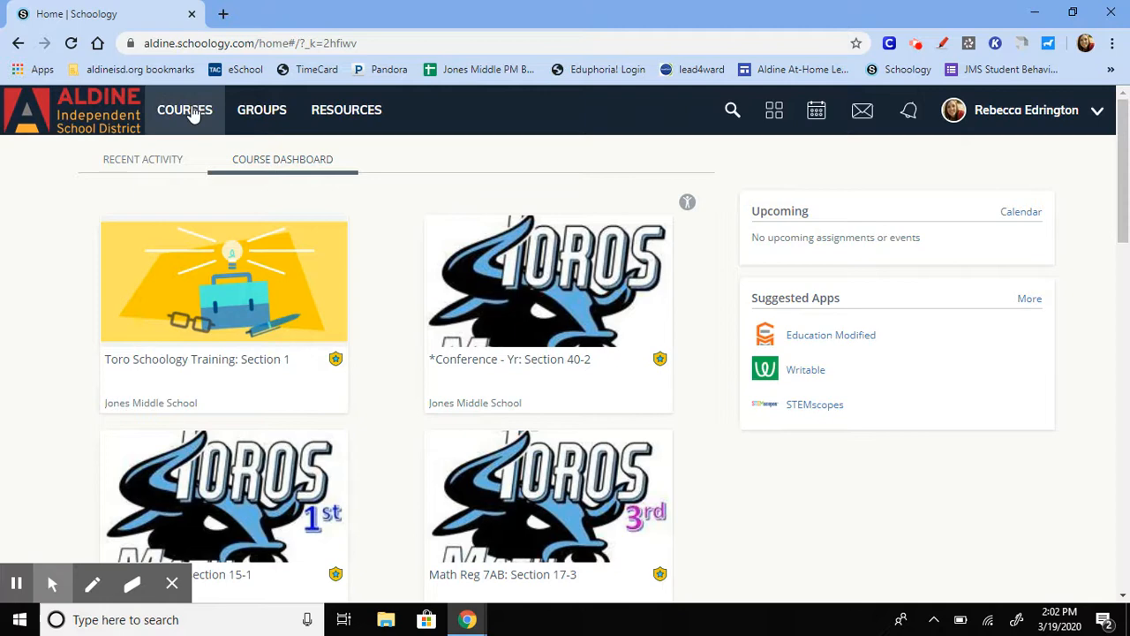
Go from the Courses menu to the full My Courses list page
left_click(184, 109)
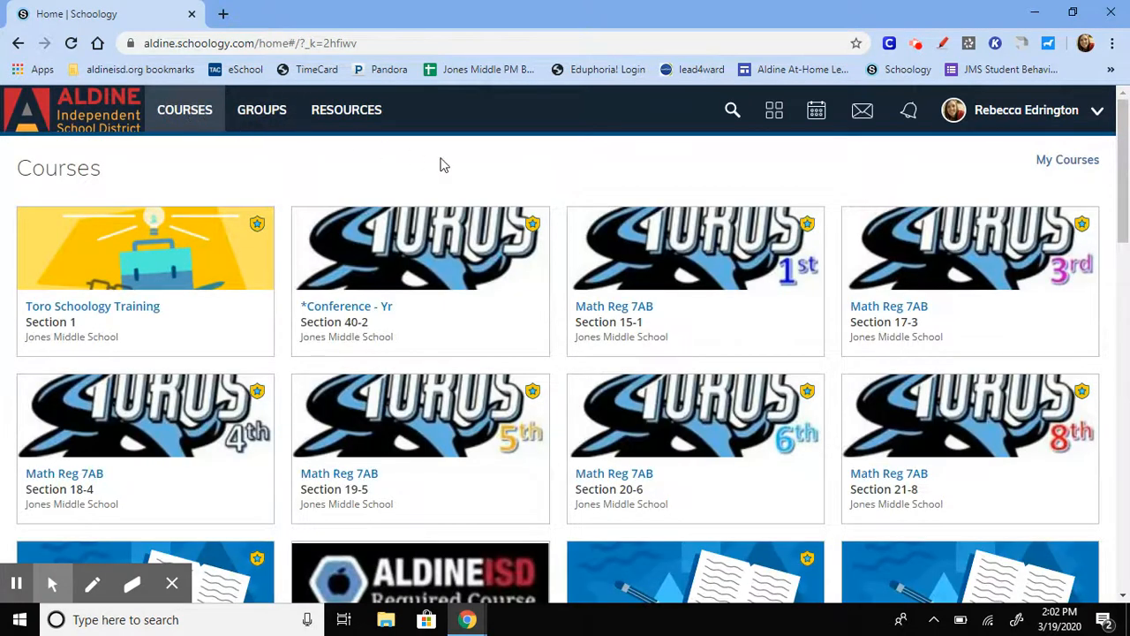
mouse_move(1068, 160)
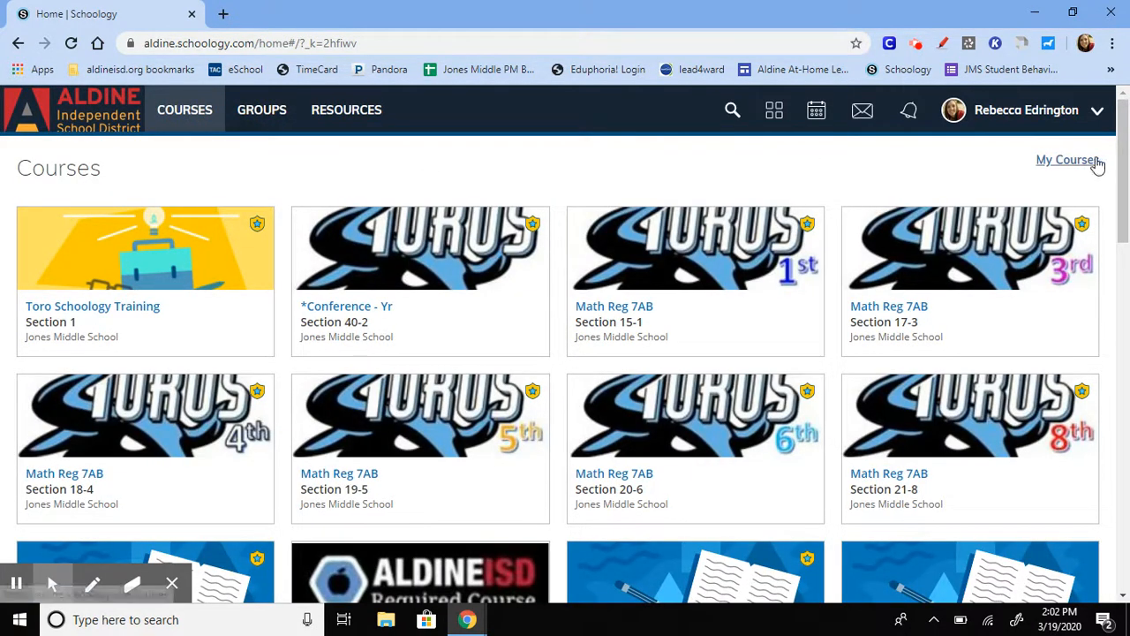
left_click(1068, 160)
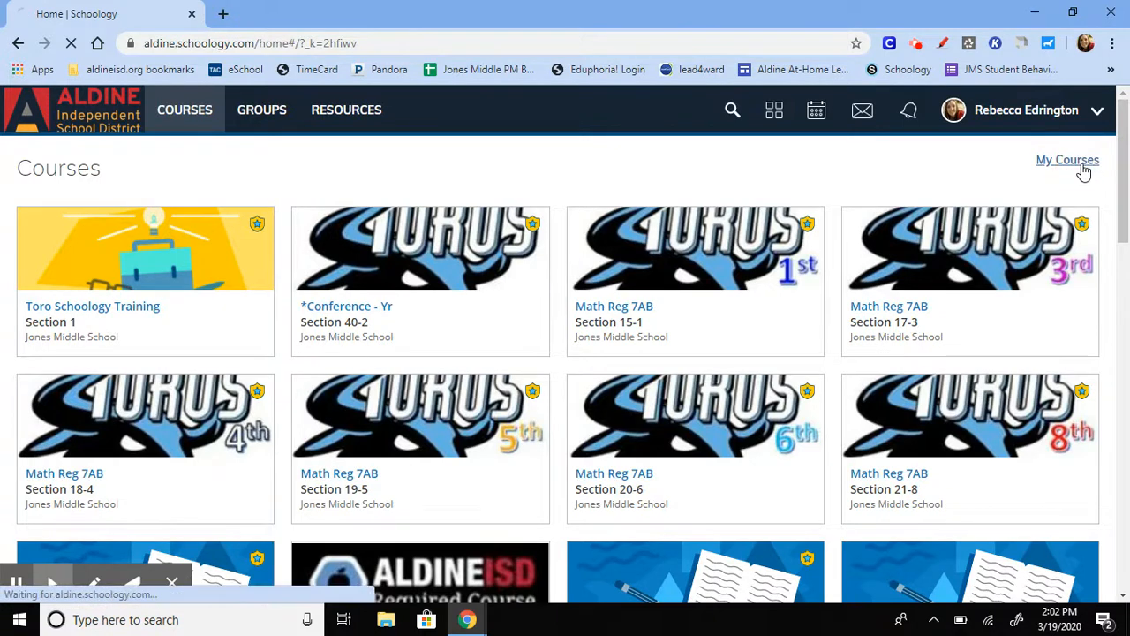
left_click(1068, 160)
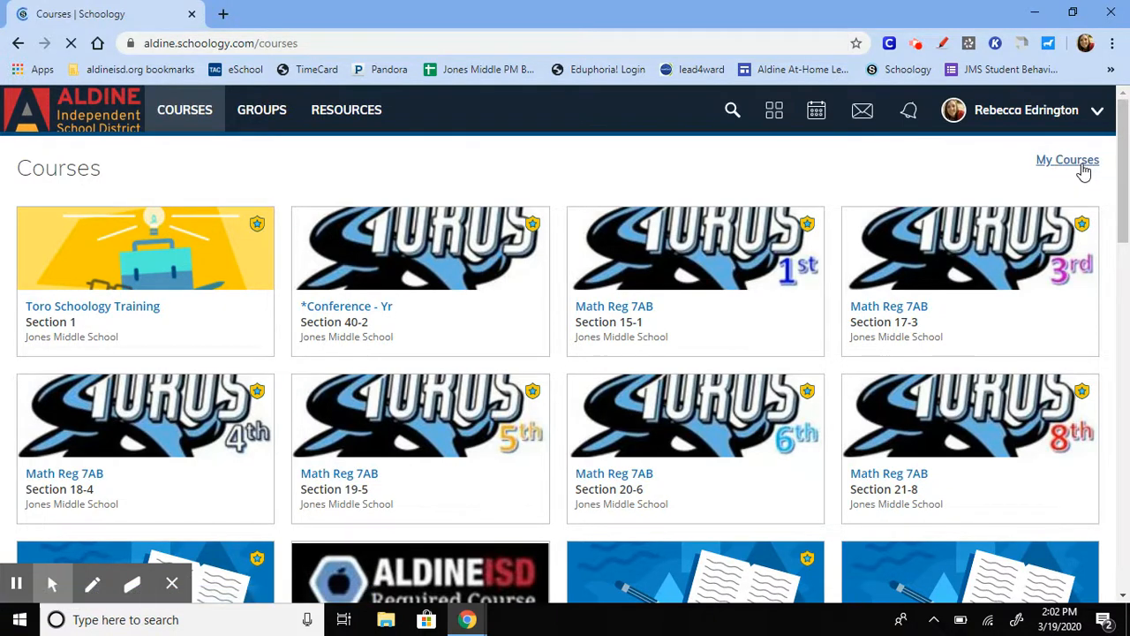
left_click(1067, 160)
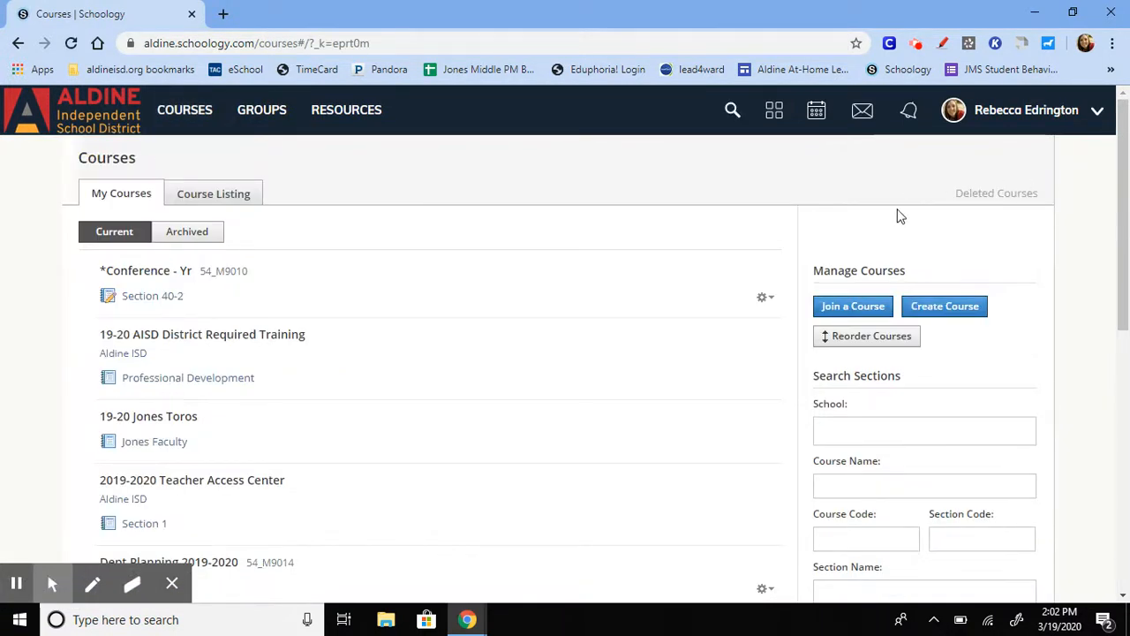
mouse_move(853, 305)
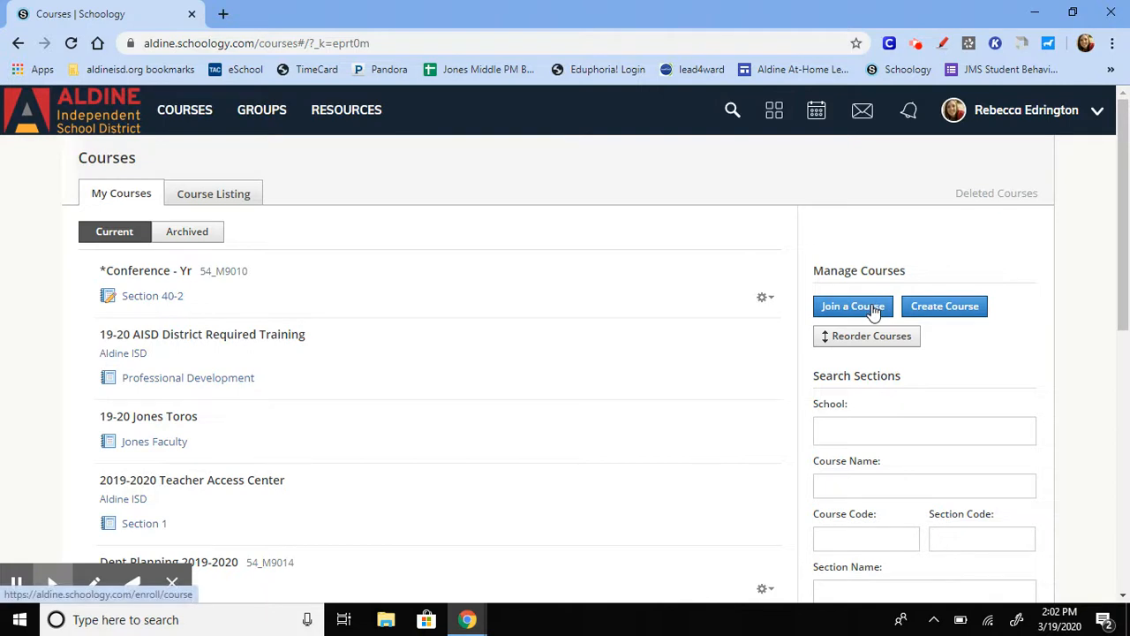
left_click(853, 305)
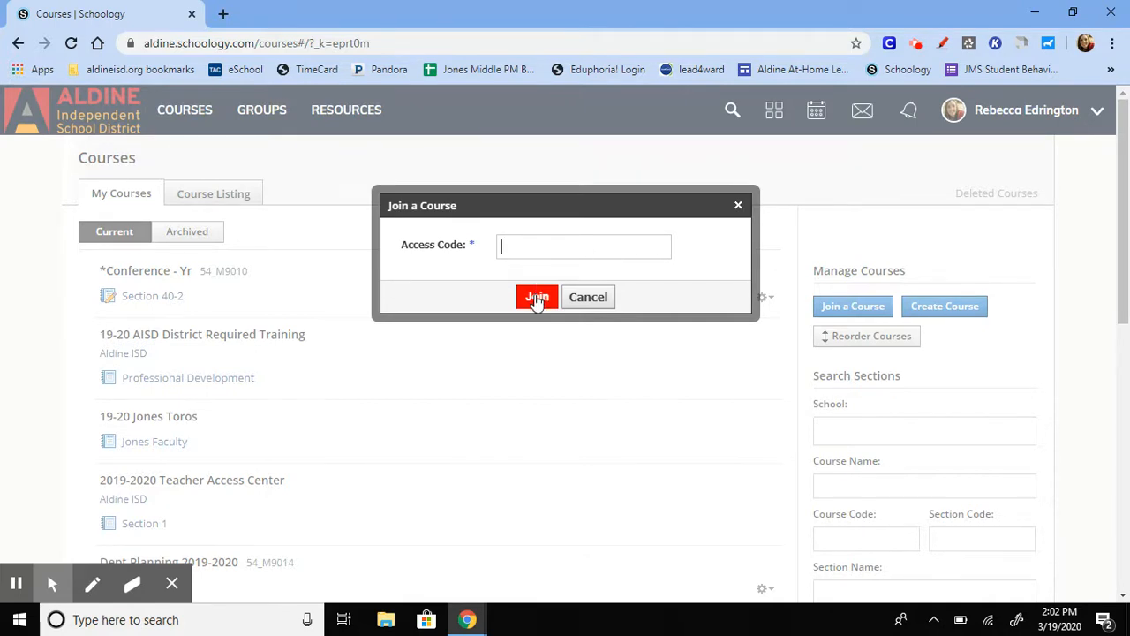
left_click(588, 297)
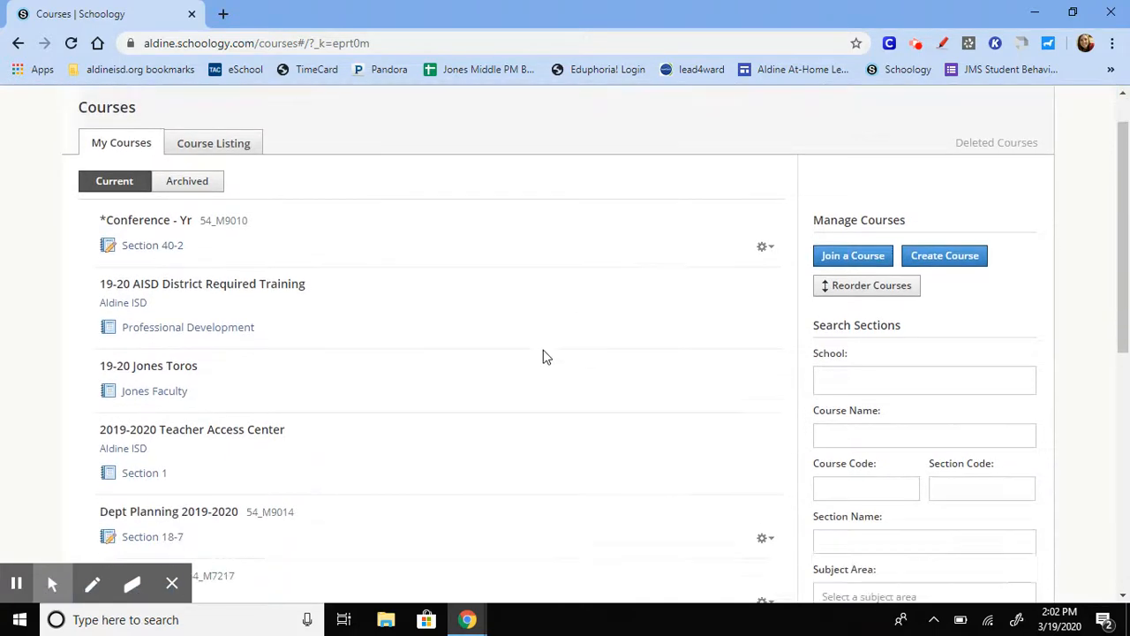
scroll("down", 3)
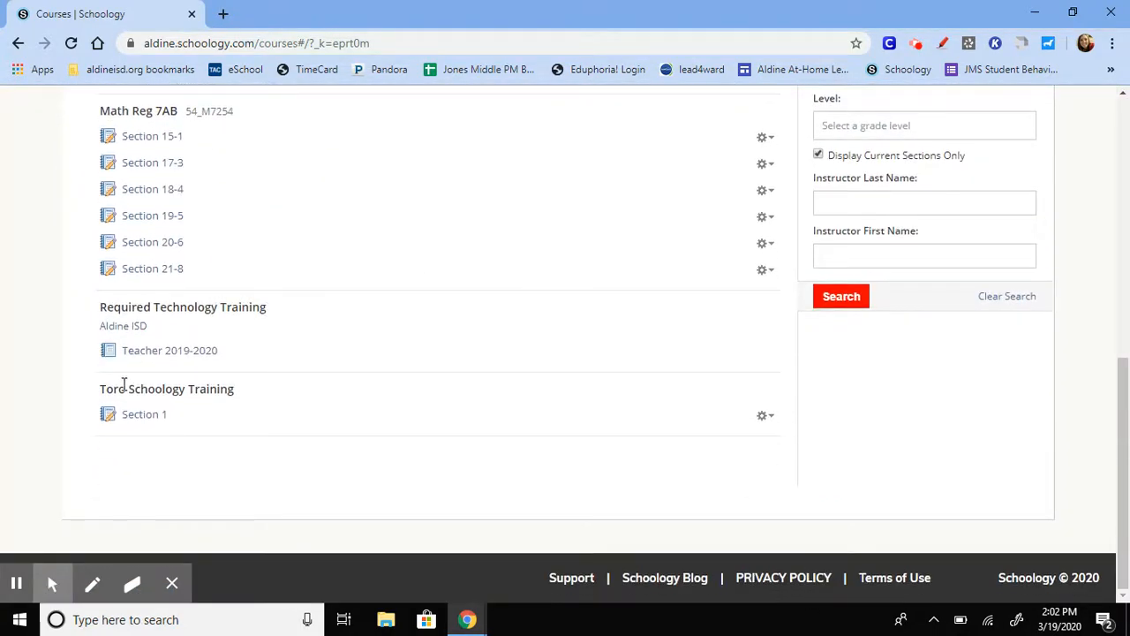
mouse_move(176, 456)
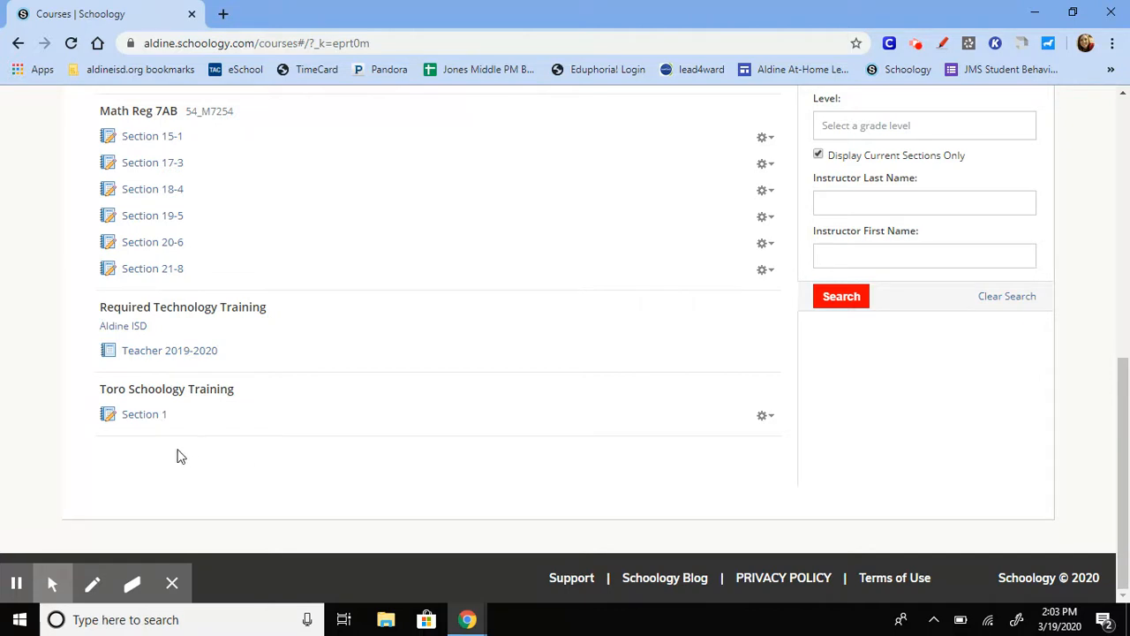
mouse_move(144, 414)
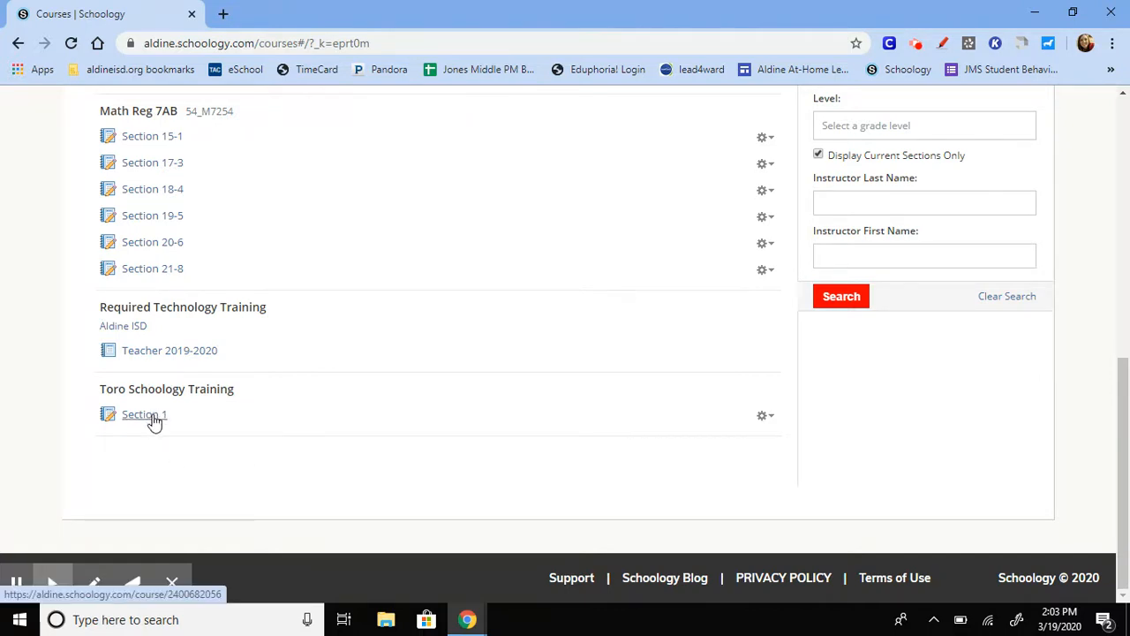
scroll("up", 3)
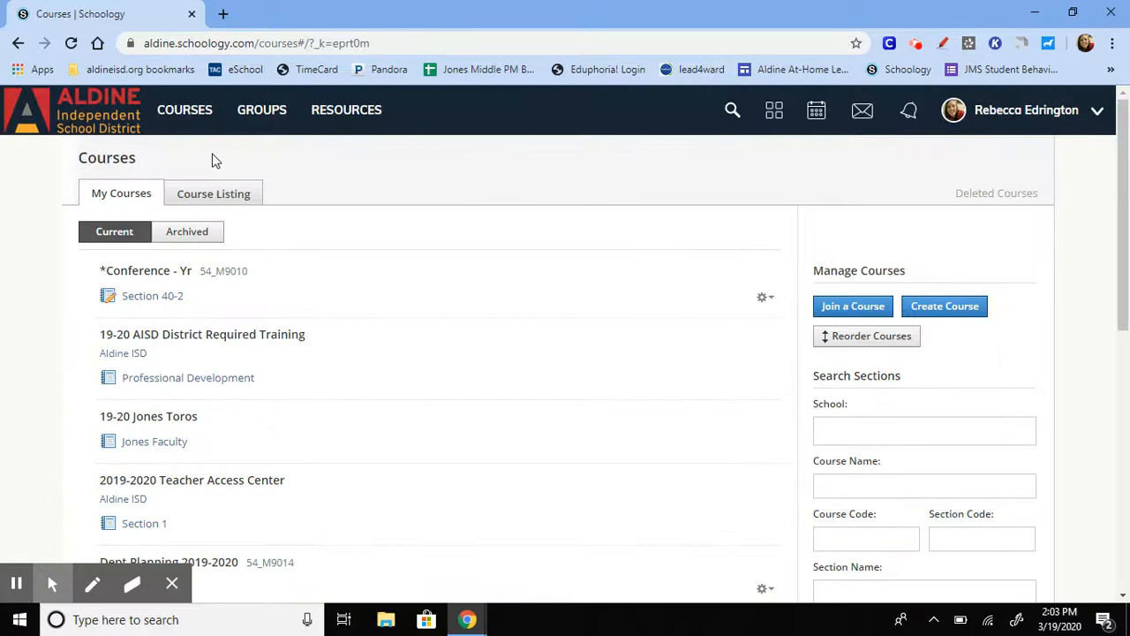
mouse_move(115, 123)
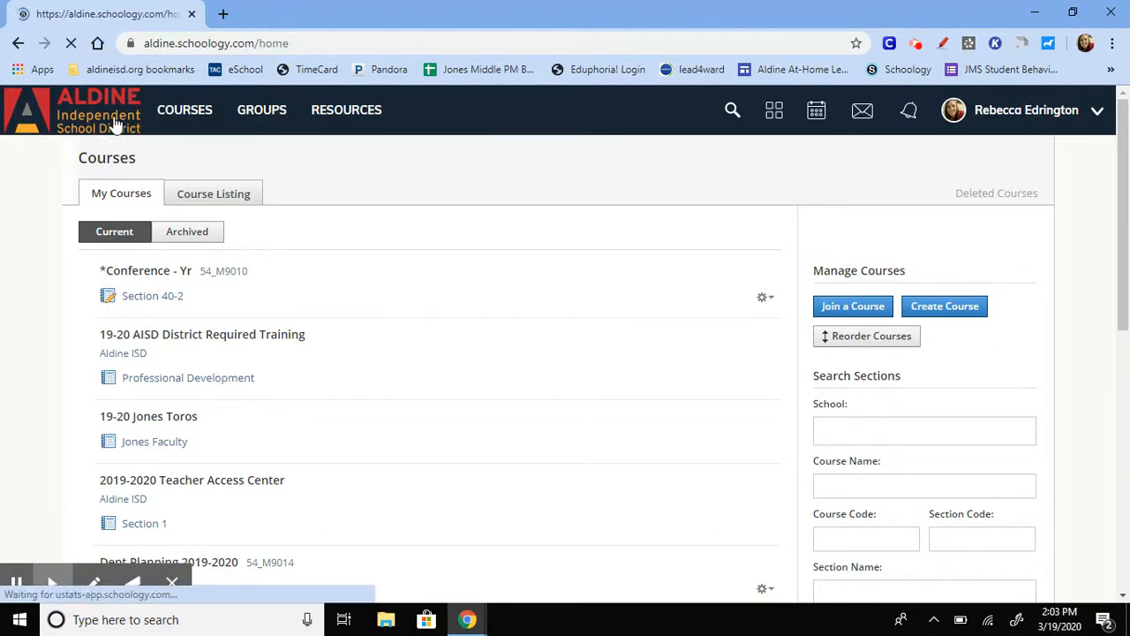
left_click(73, 109)
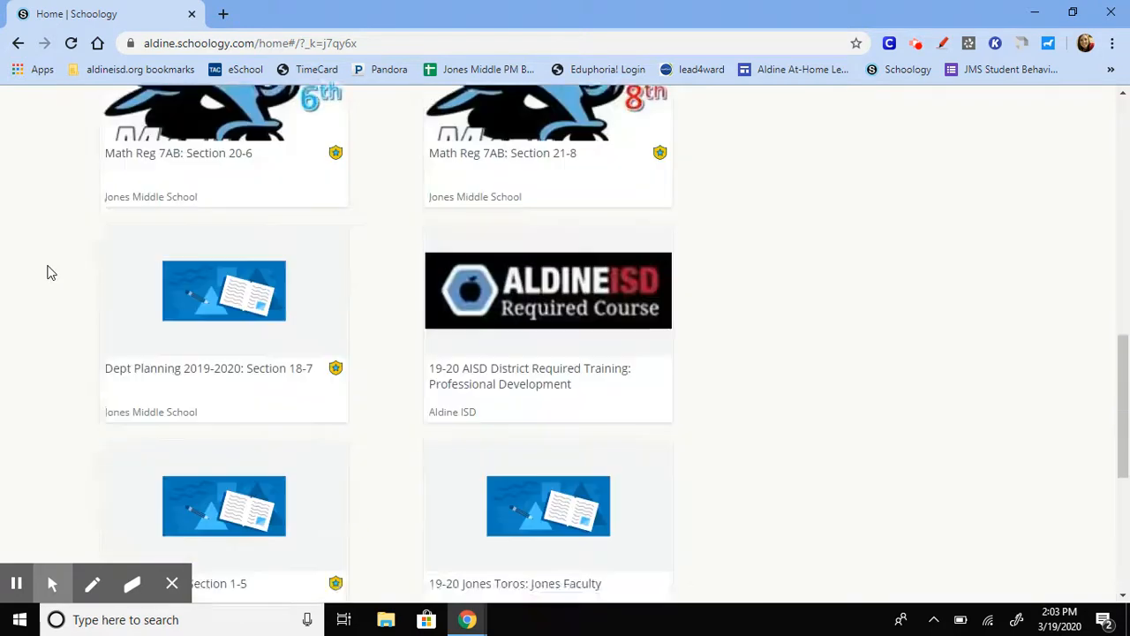
Scroll the Course Dashboard back up to the Toro Schoology Training tile
scroll("up", 3)
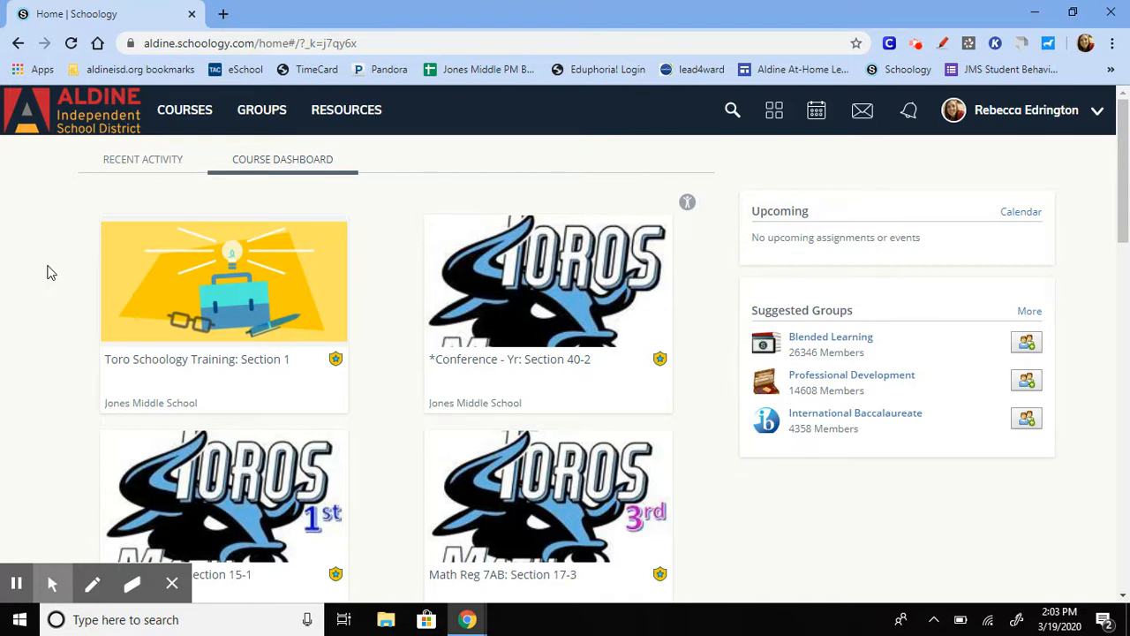
mouse_move(163, 276)
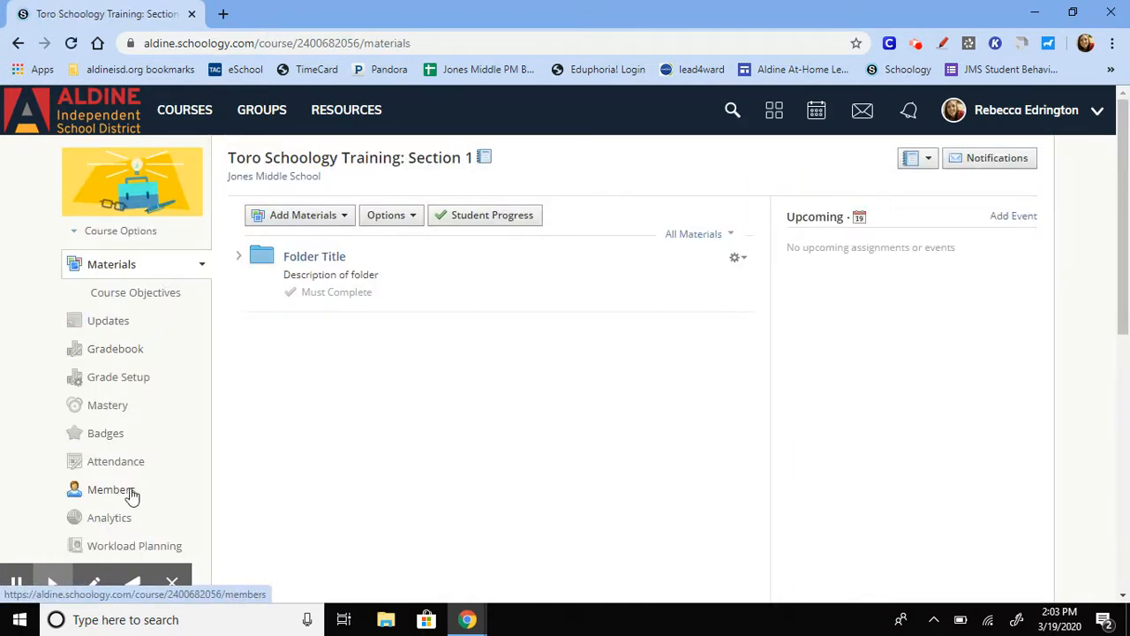
Show the course's Members page listing its six enrolled members and access code
left_click(109, 489)
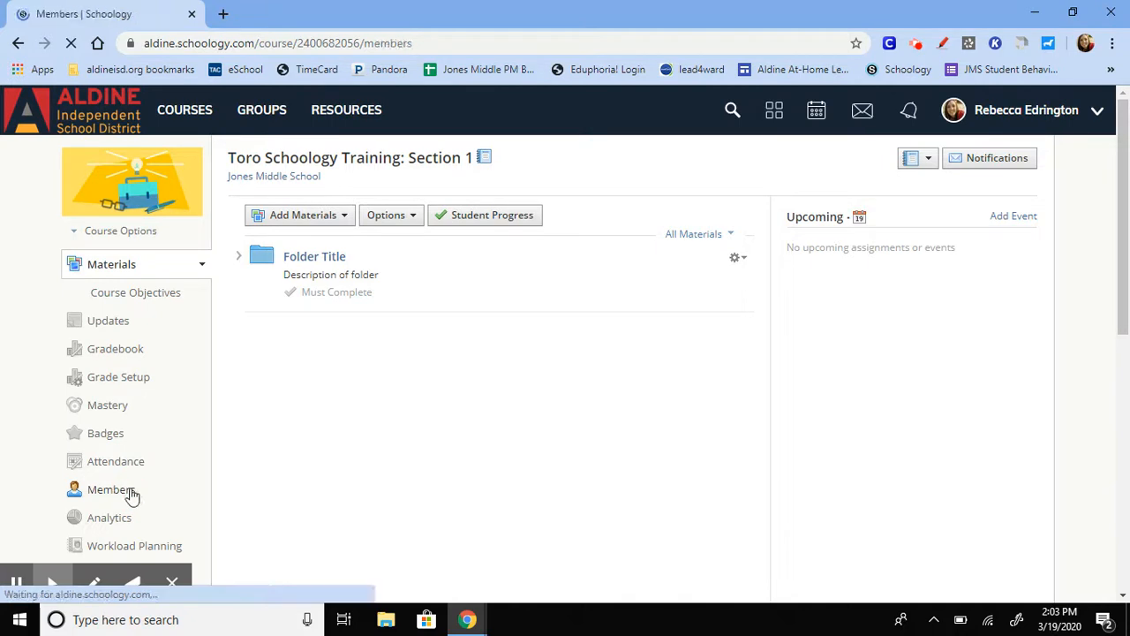
left_click(110, 490)
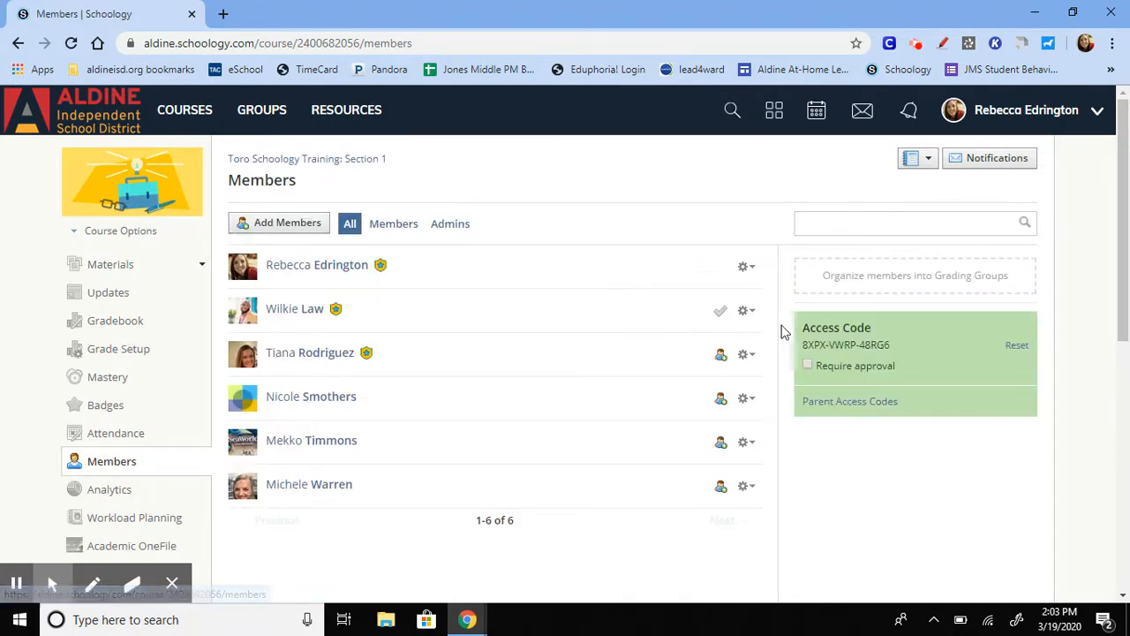
mouse_move(930, 344)
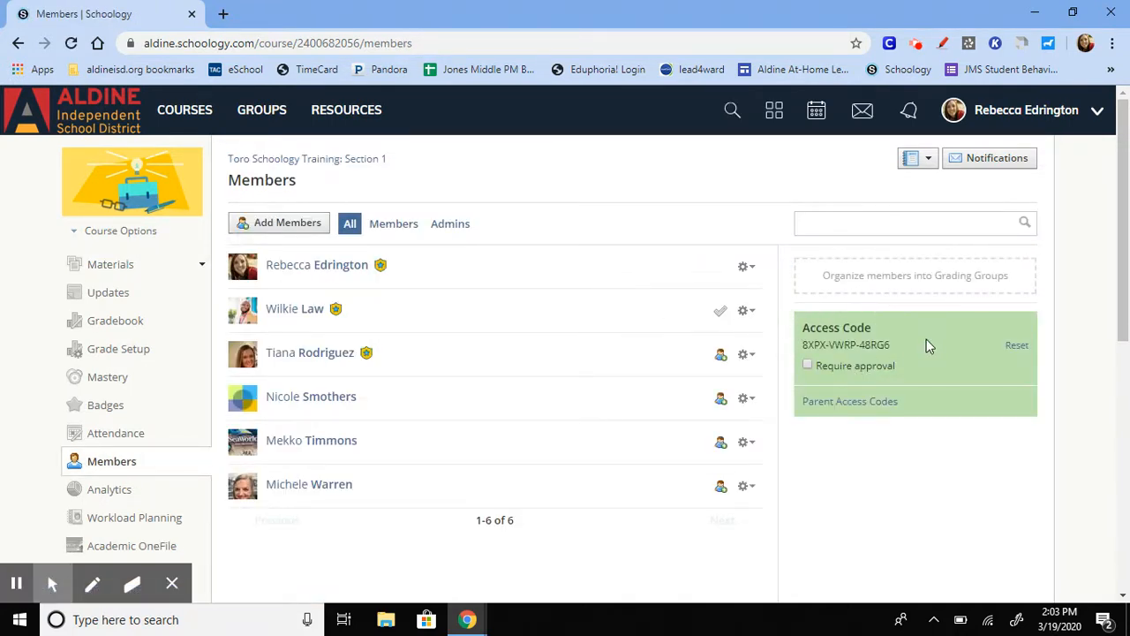
mouse_move(894, 350)
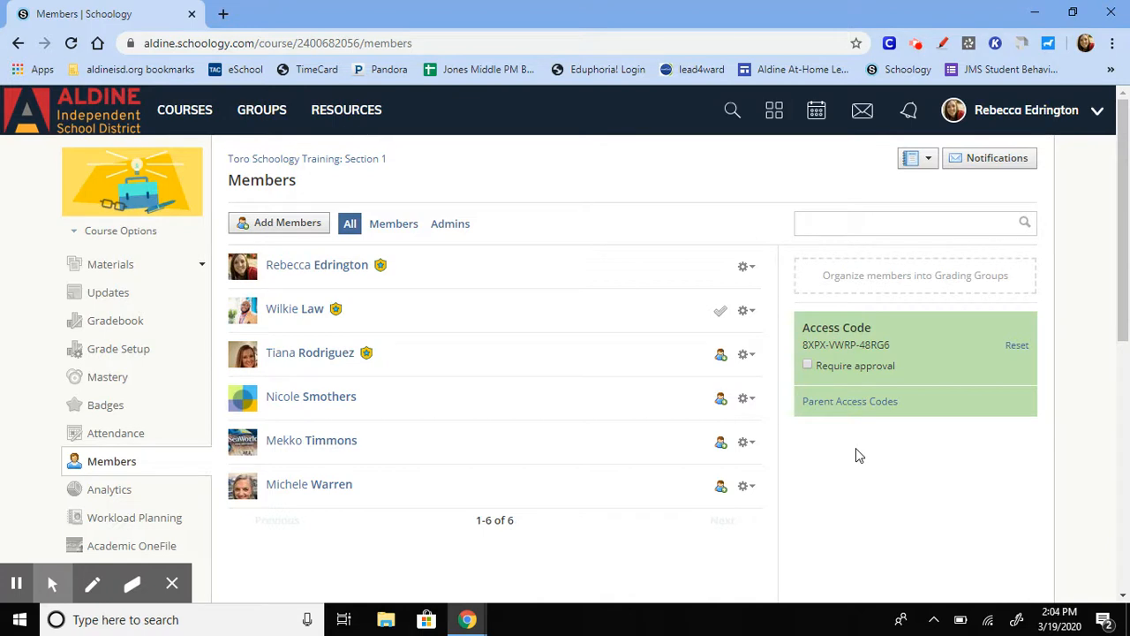
mouse_move(429, 490)
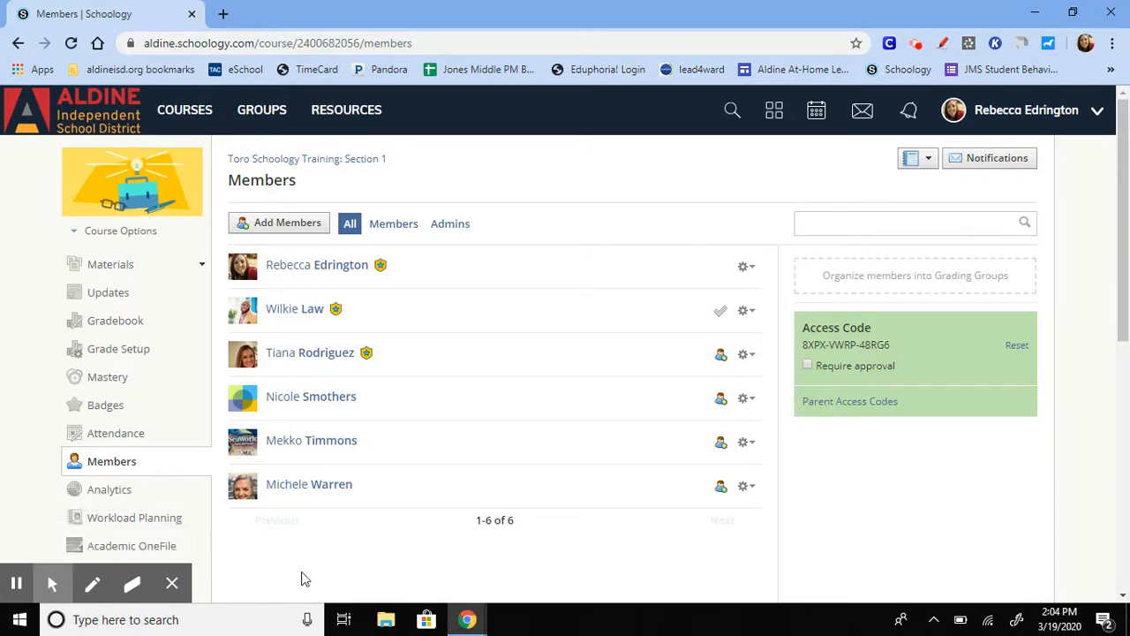
mouse_move(112, 461)
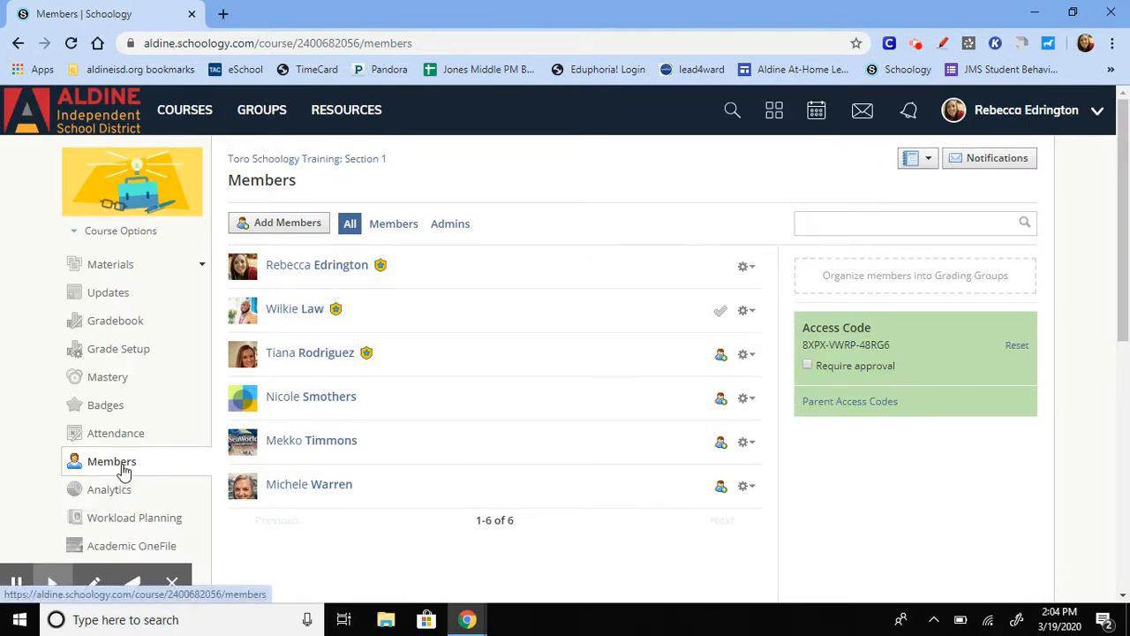
mouse_move(378, 544)
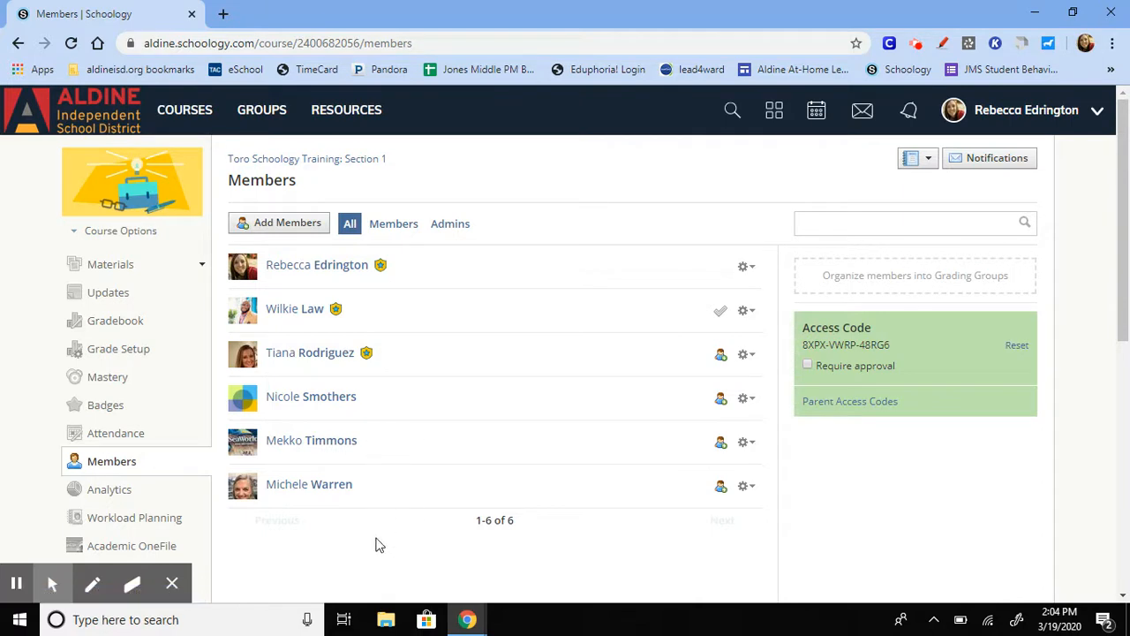
mouse_move(715, 406)
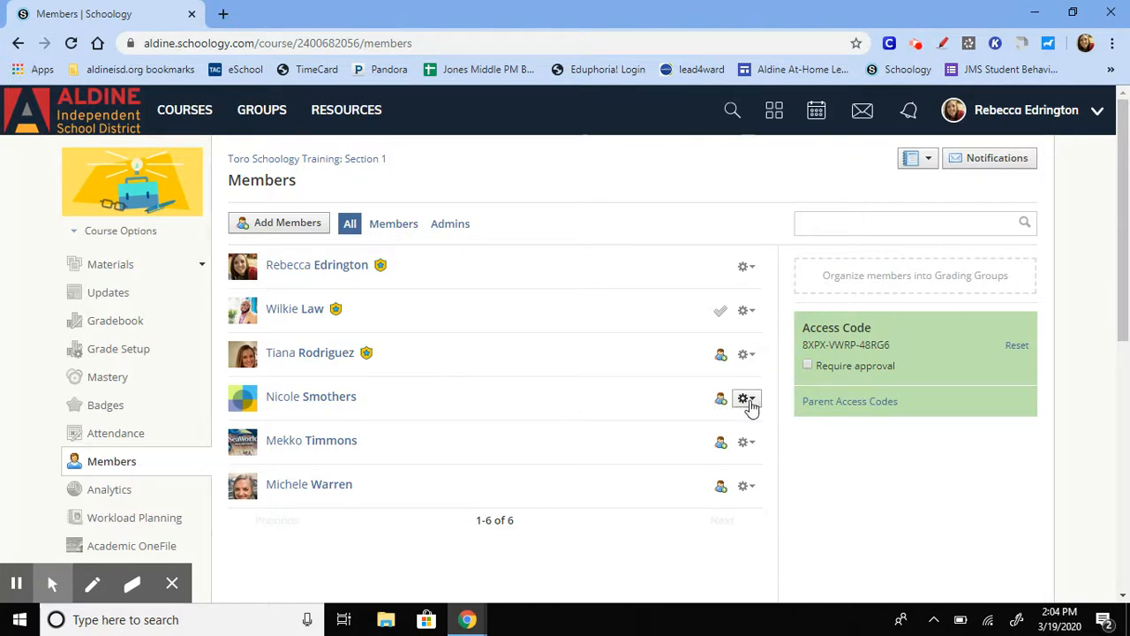
left_click(746, 398)
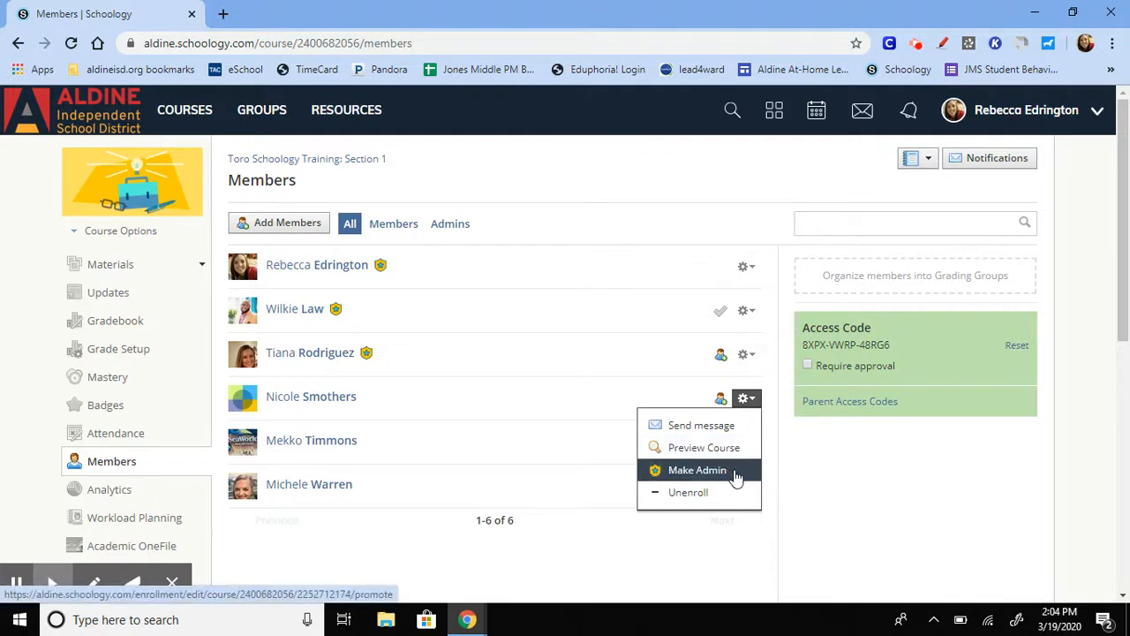
left_click(697, 469)
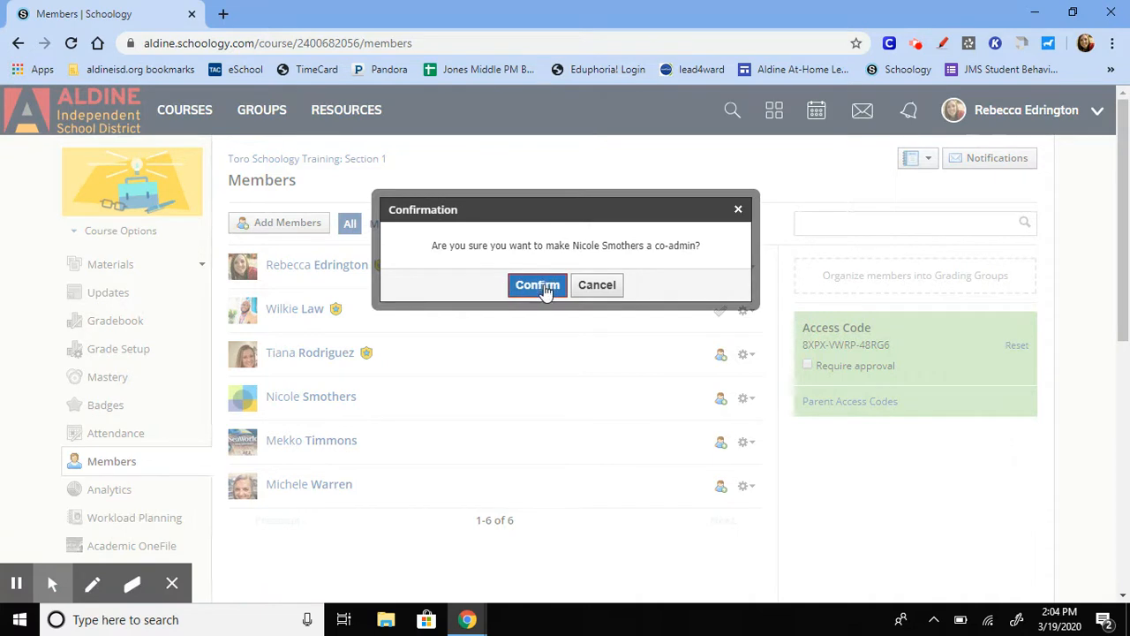
left_click(537, 284)
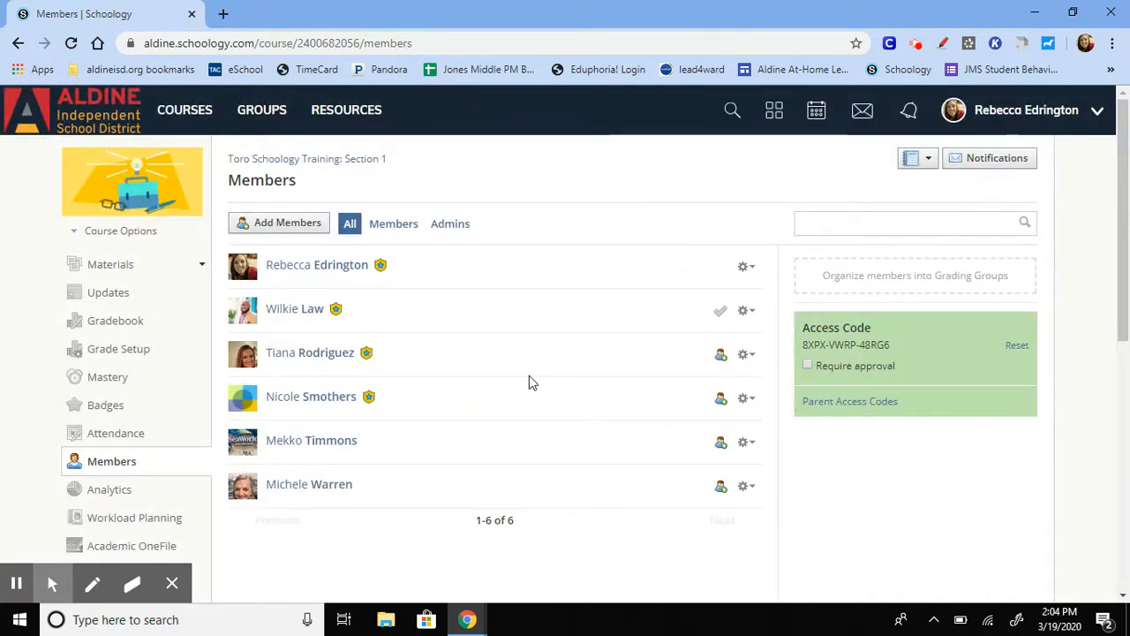